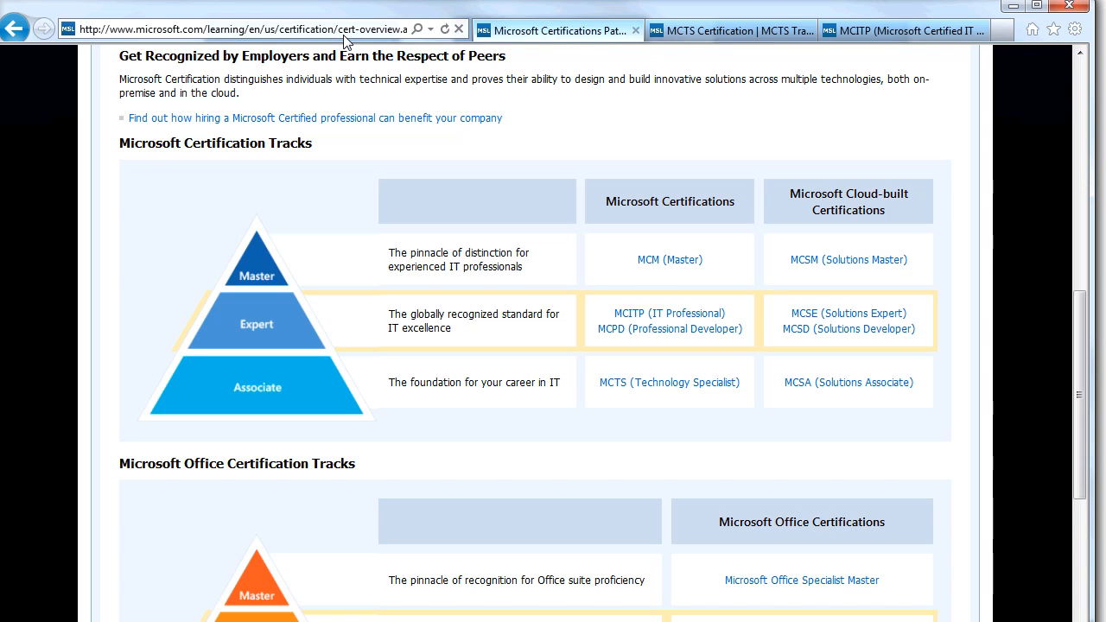
scroll("down", 3)
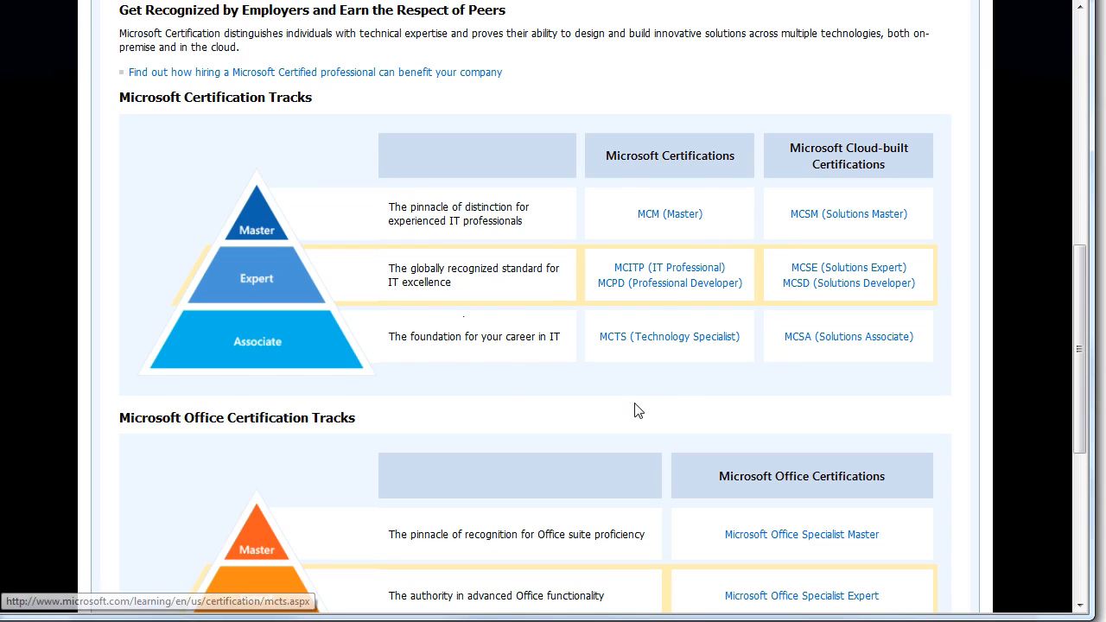
mouse_move(821, 412)
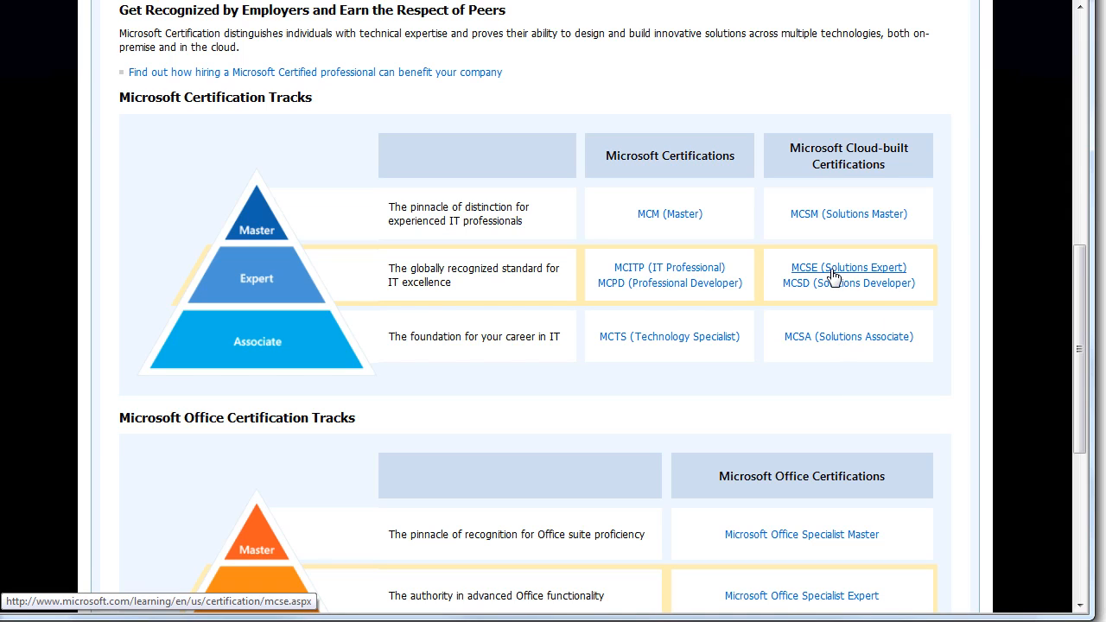
mouse_move(817, 272)
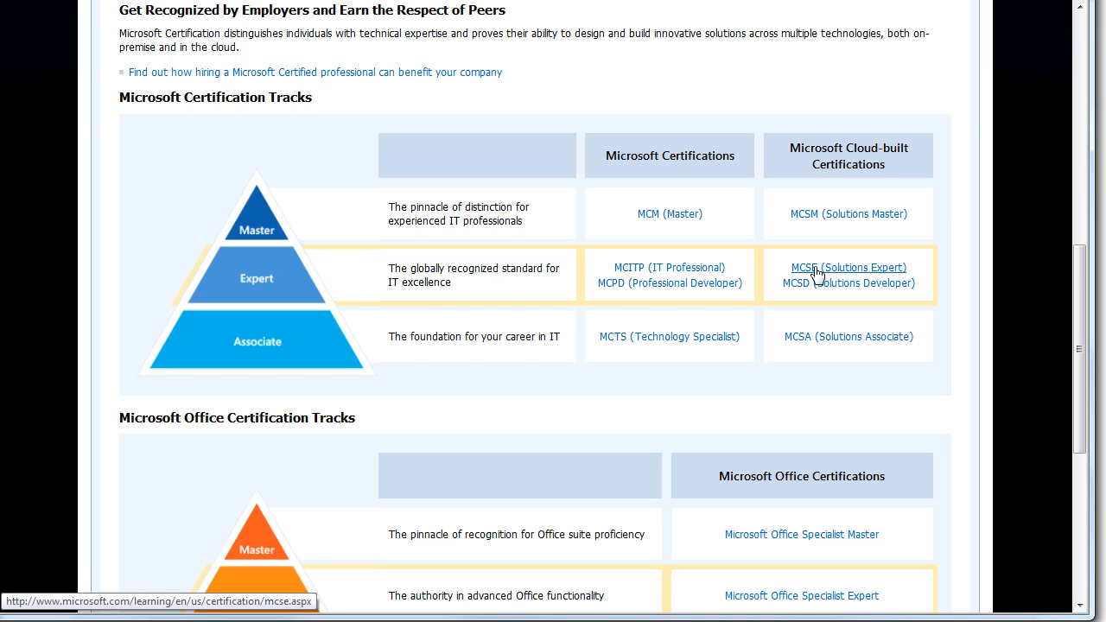
mouse_move(419, 190)
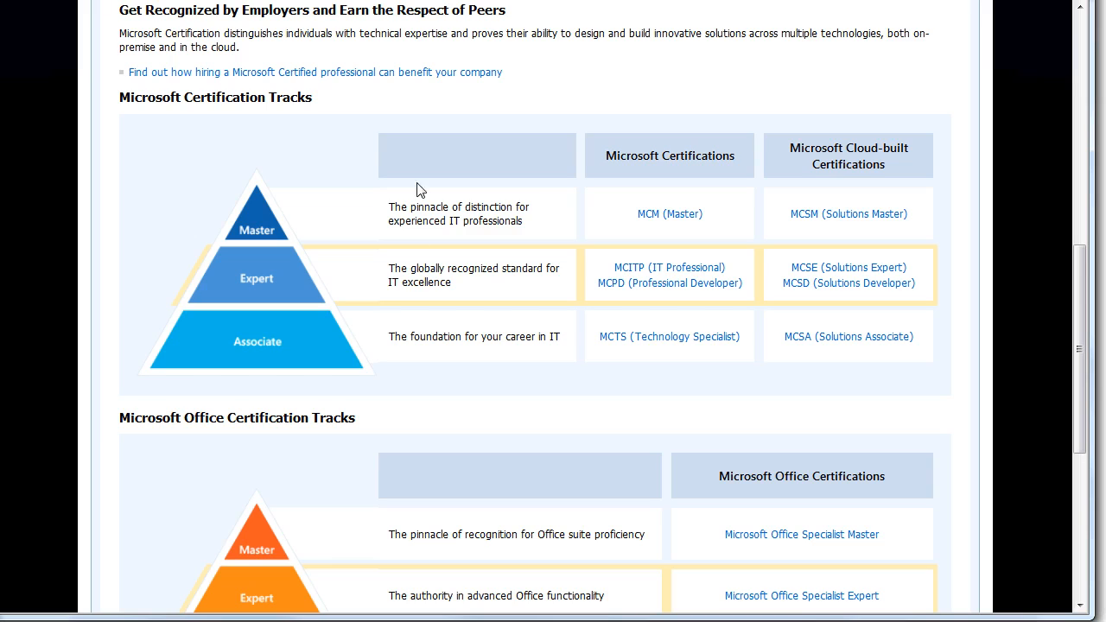
mouse_move(473, 364)
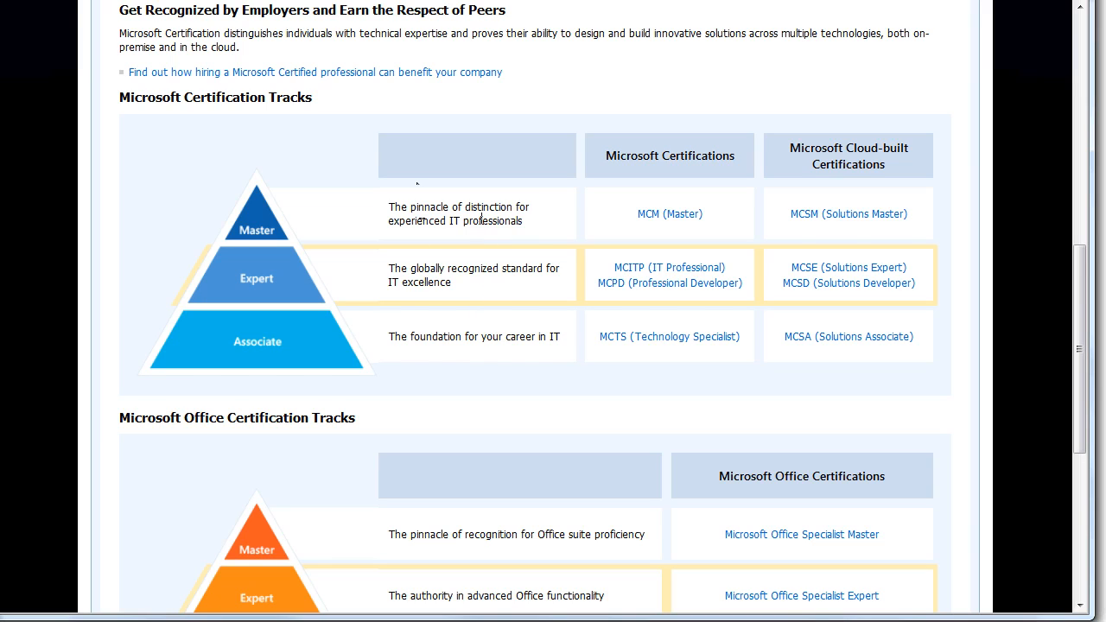
mouse_move(665, 226)
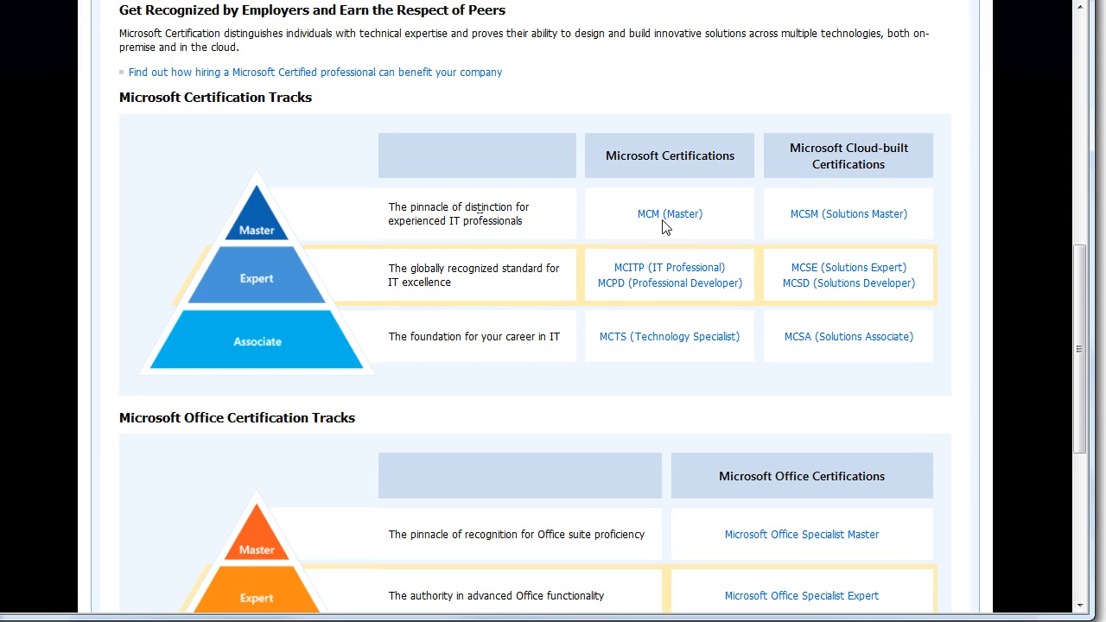
mouse_move(823, 213)
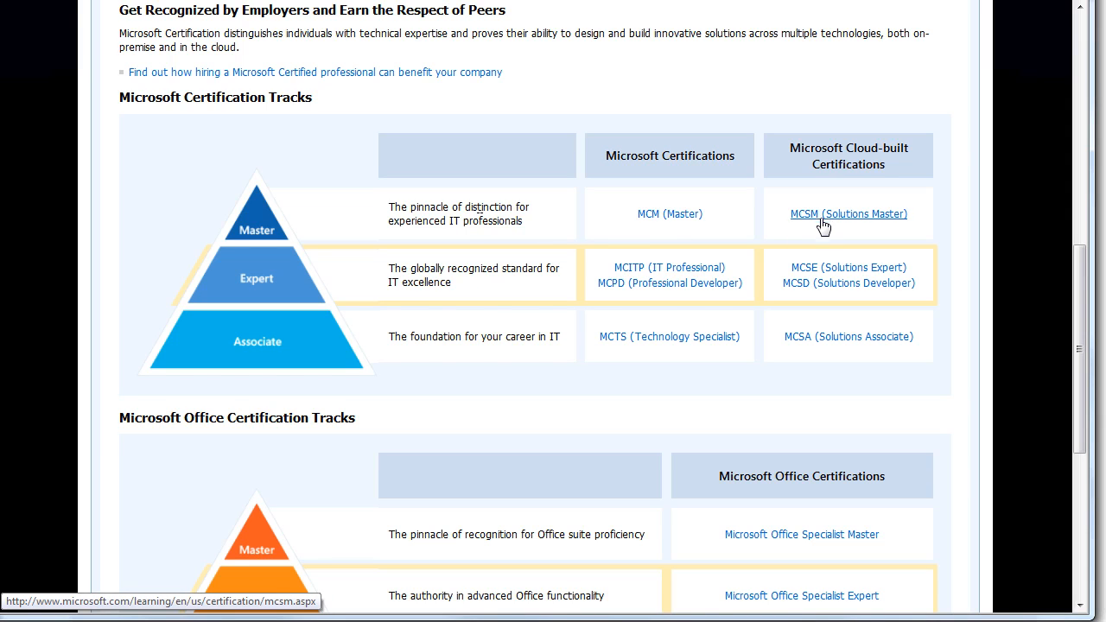
mouse_move(843, 223)
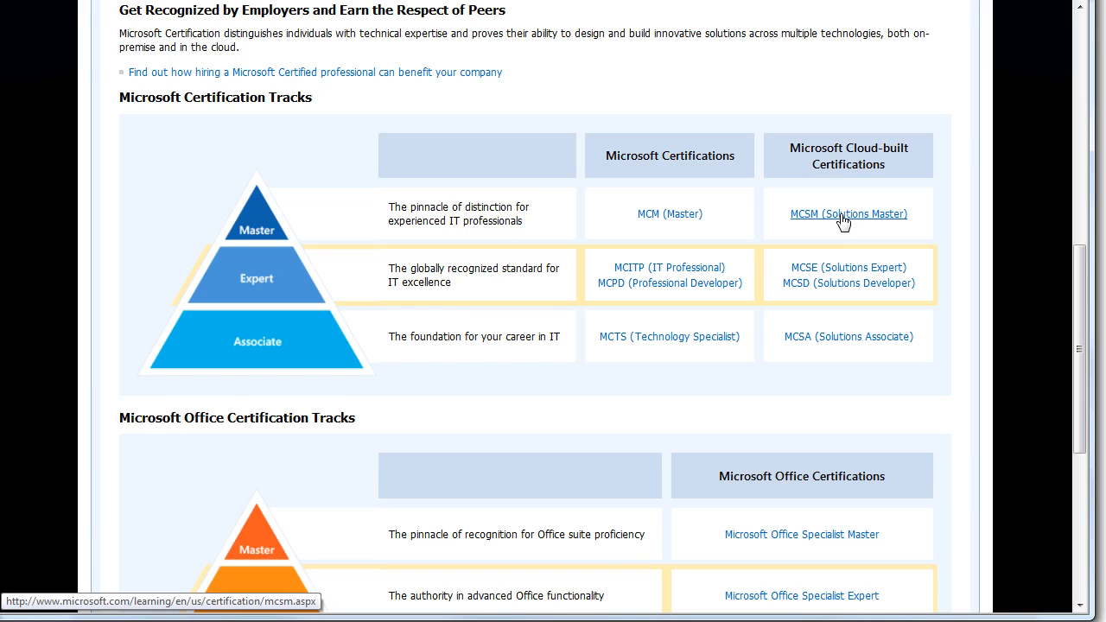
mouse_move(851, 225)
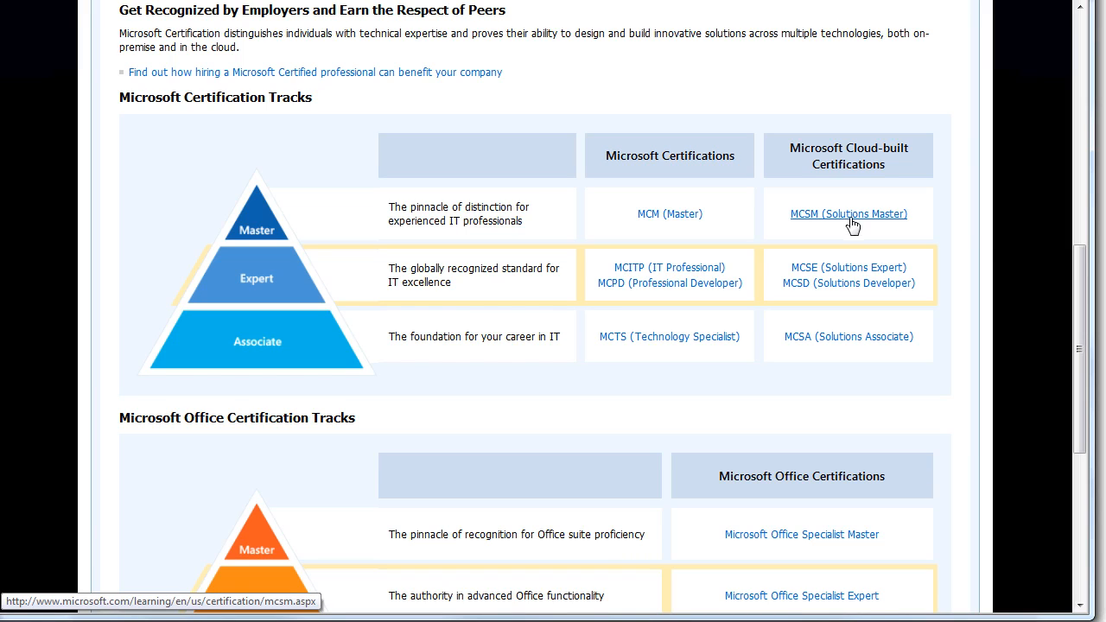
mouse_move(997, 264)
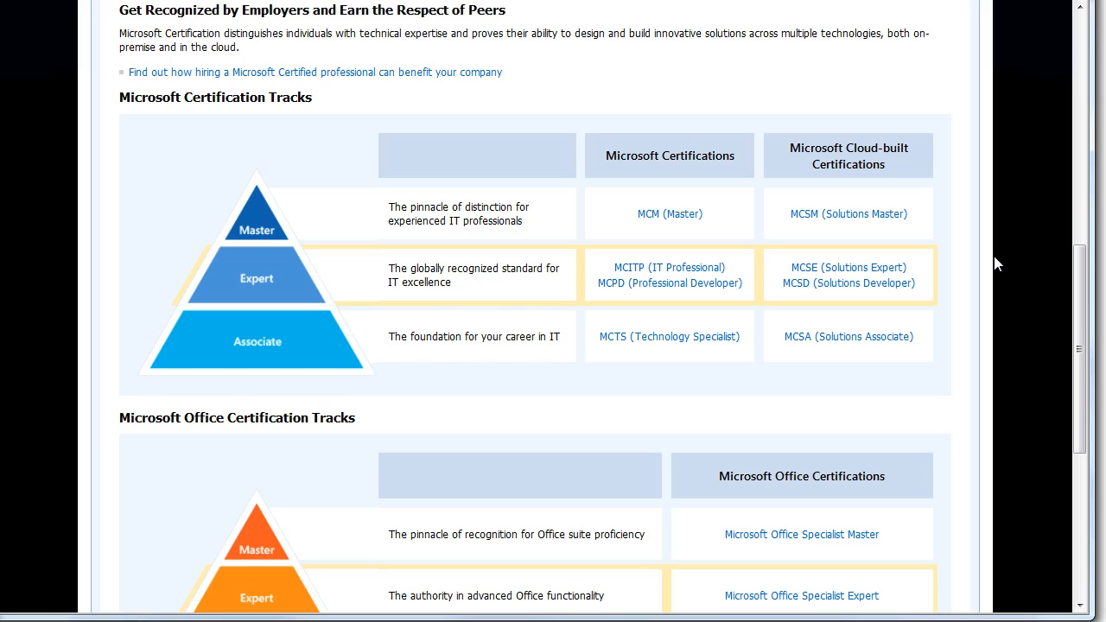
mouse_move(675, 362)
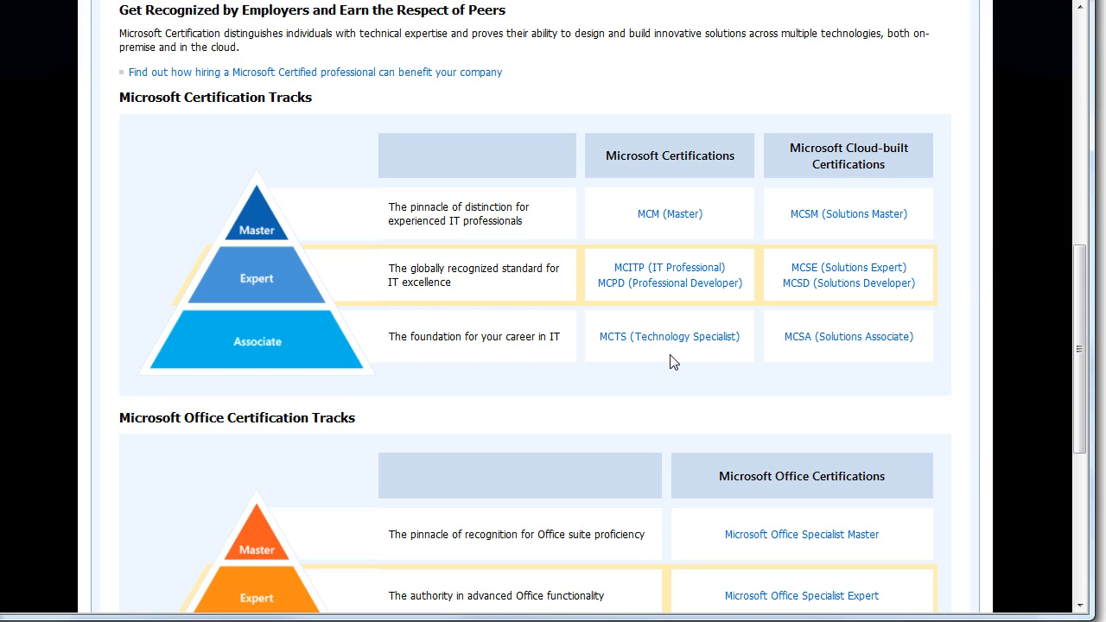
mouse_move(669, 337)
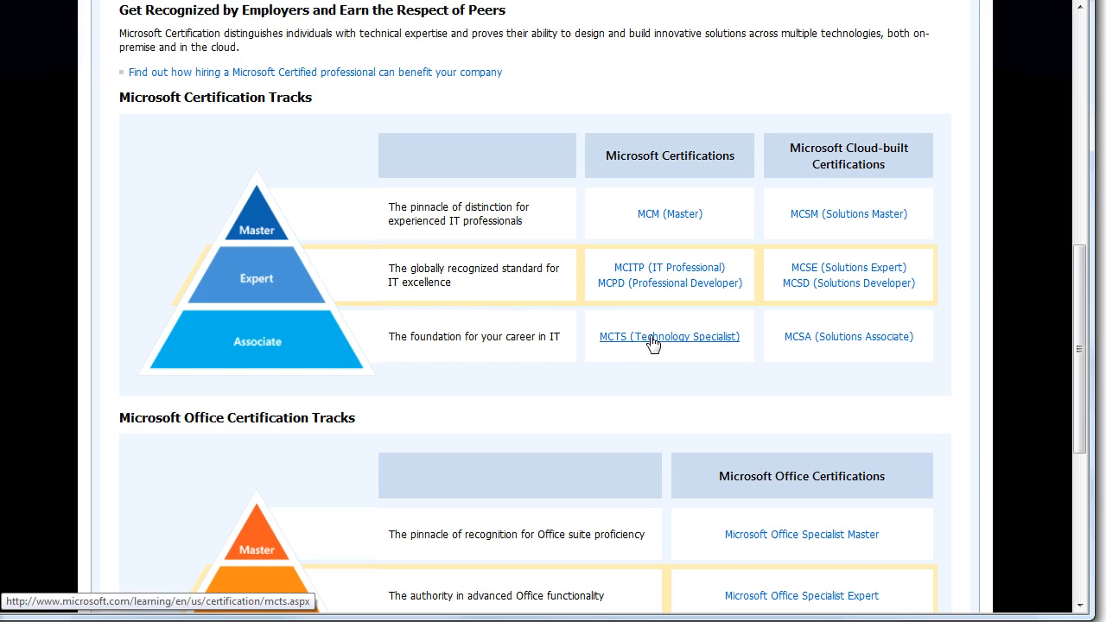
mouse_move(642, 376)
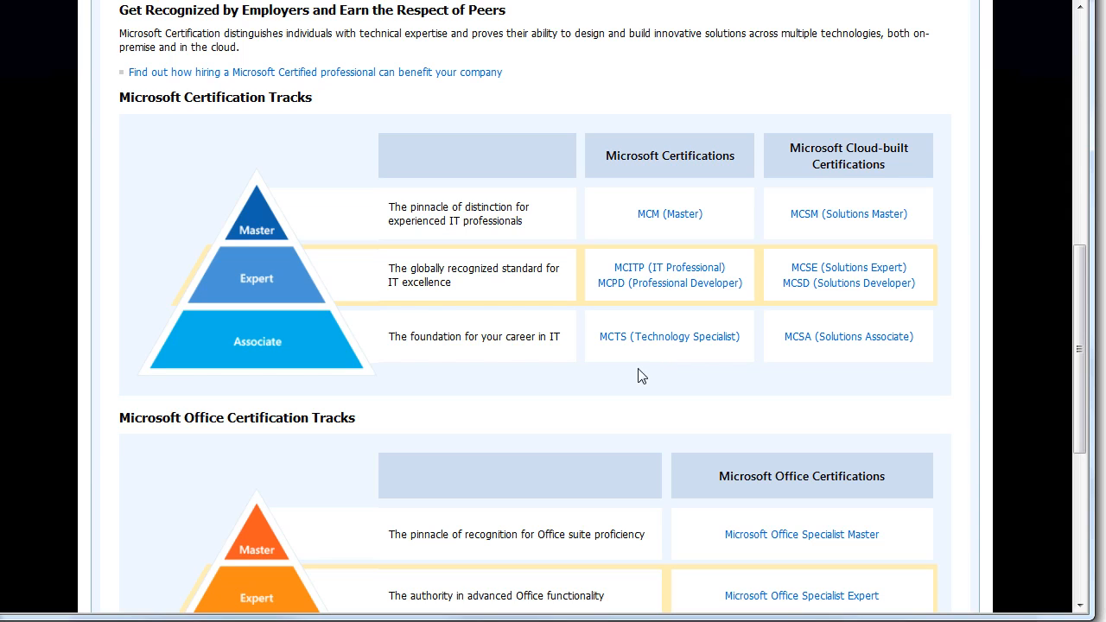
mouse_move(702, 404)
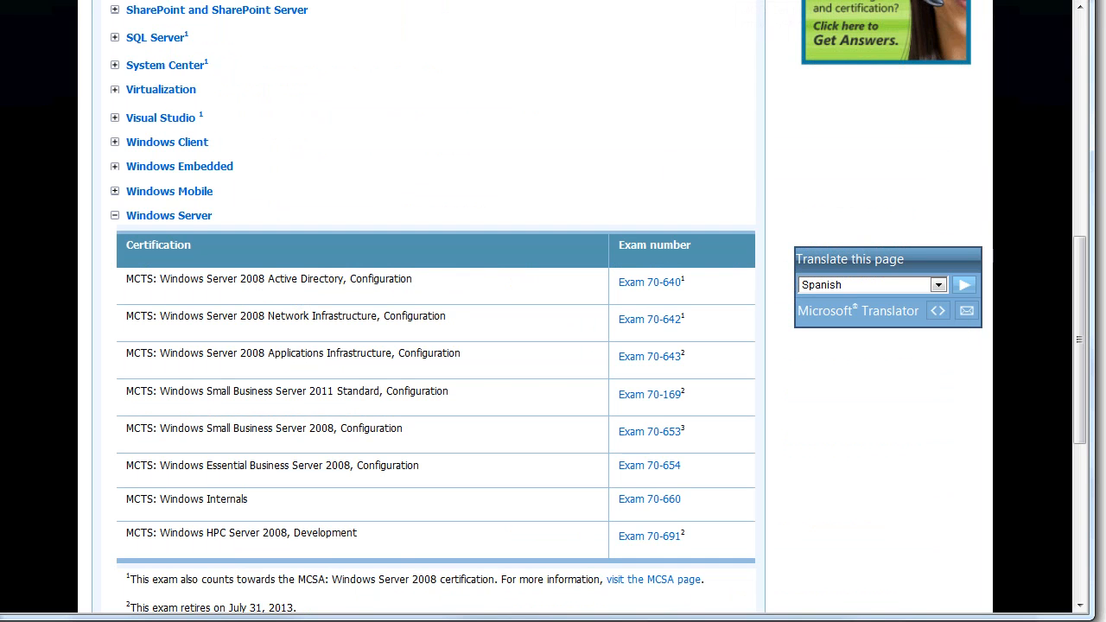
mouse_move(436, 413)
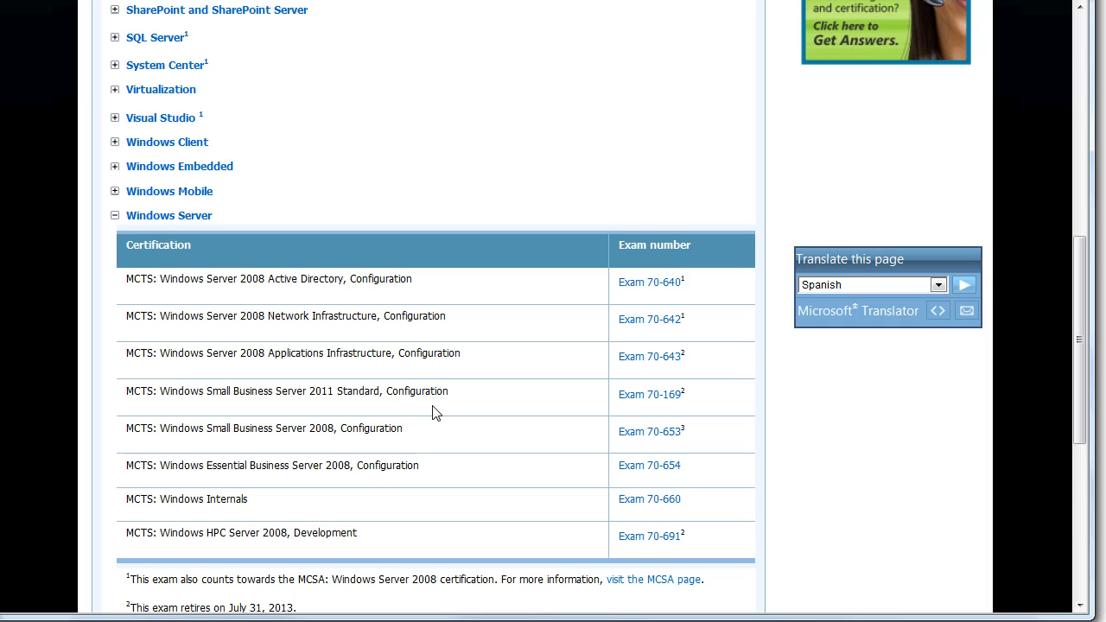
mouse_move(493, 398)
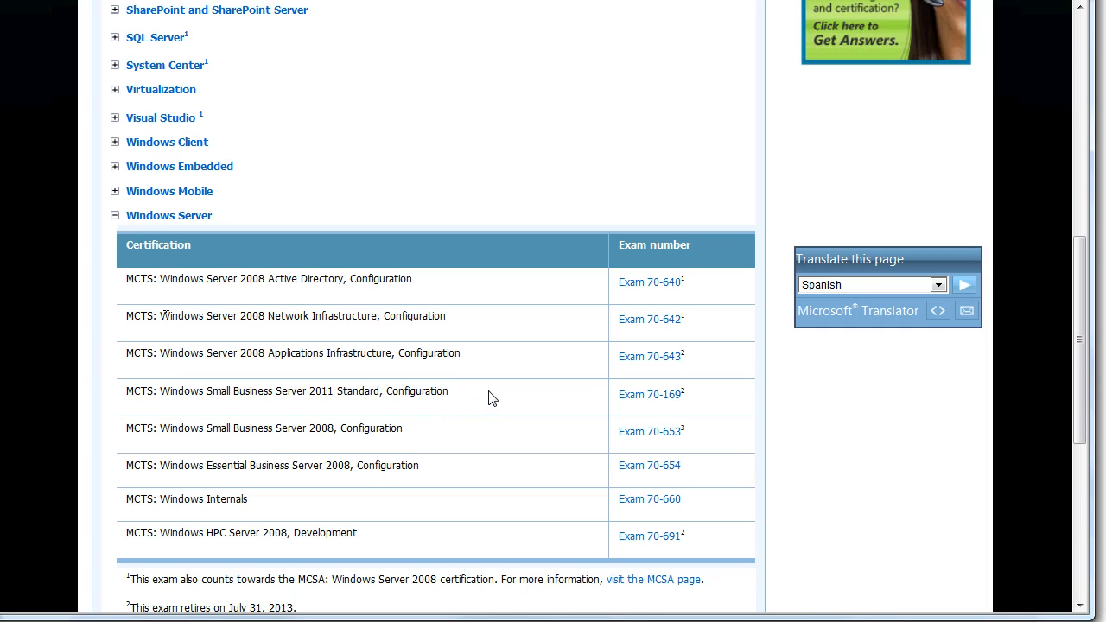
mouse_move(317, 510)
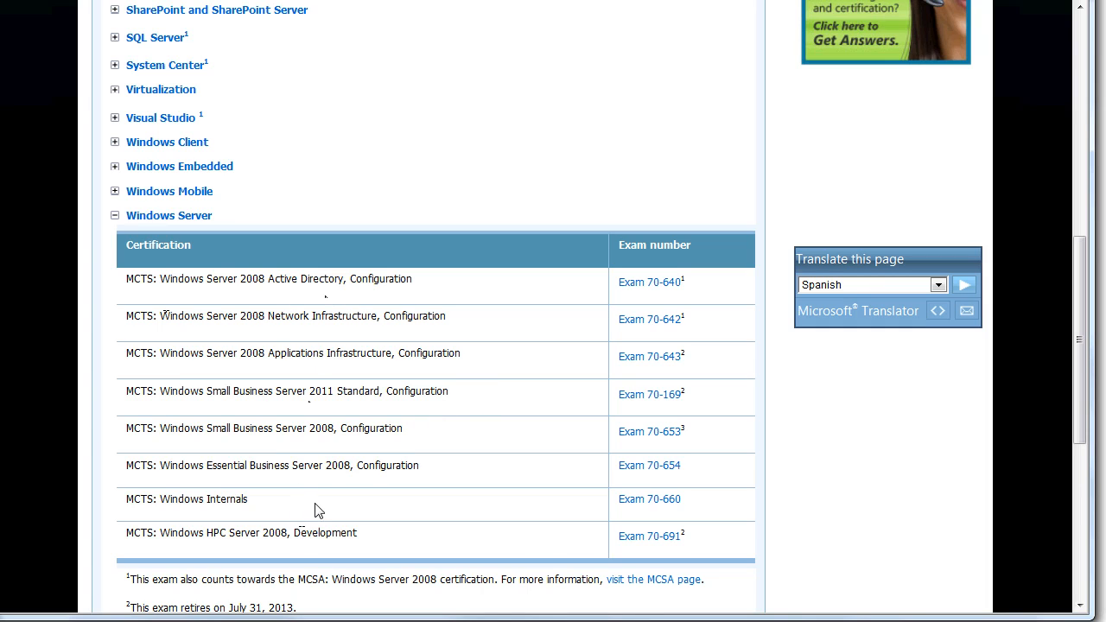
mouse_move(642, 295)
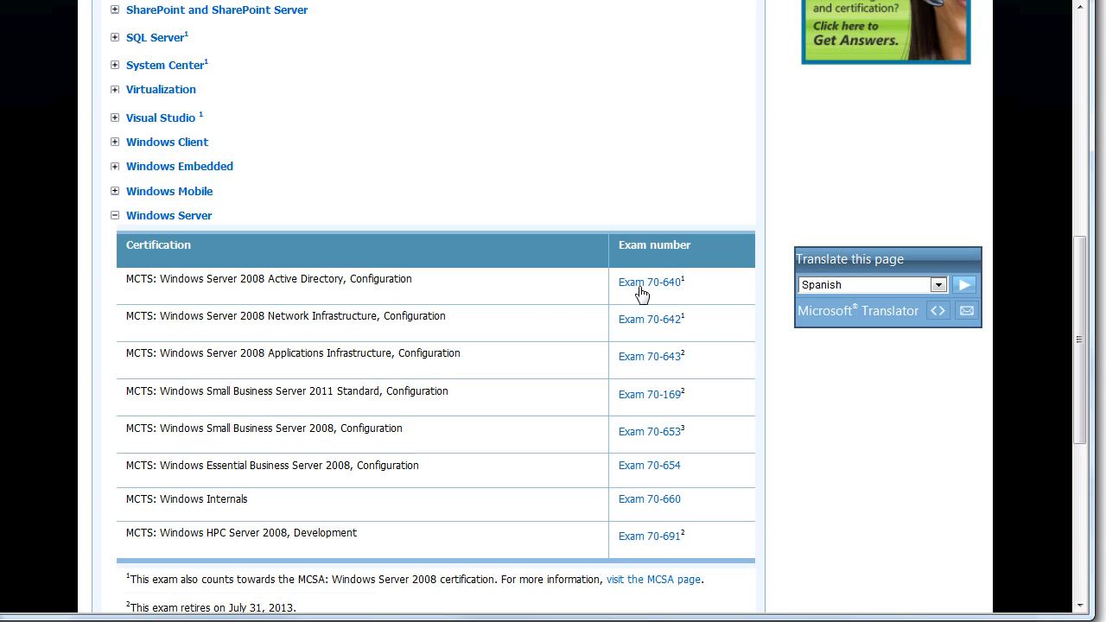
mouse_move(498, 346)
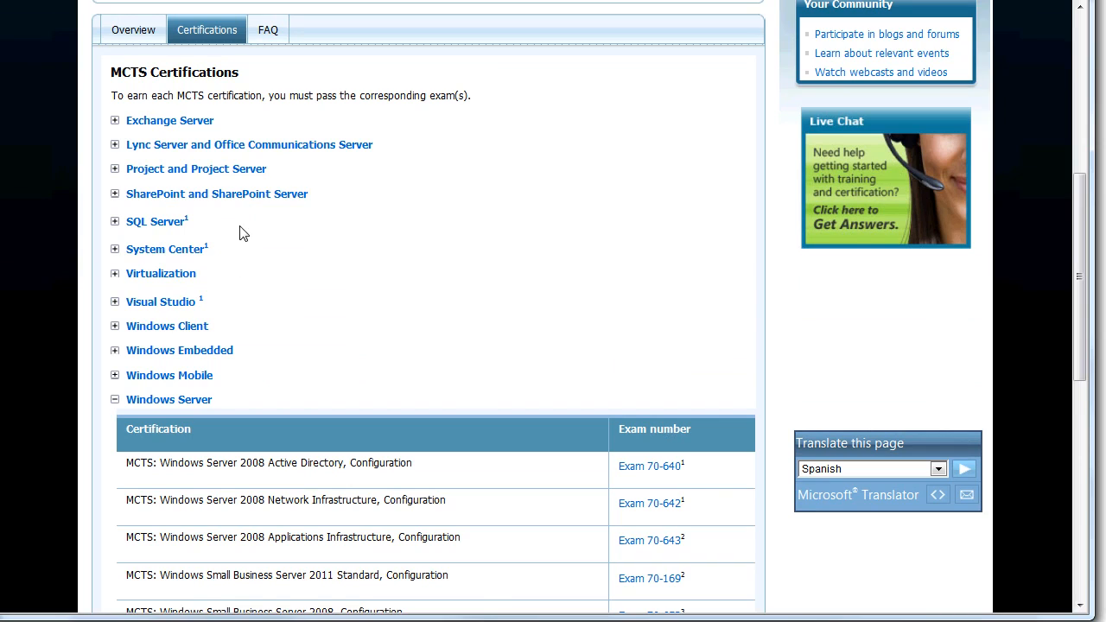
mouse_move(439, 275)
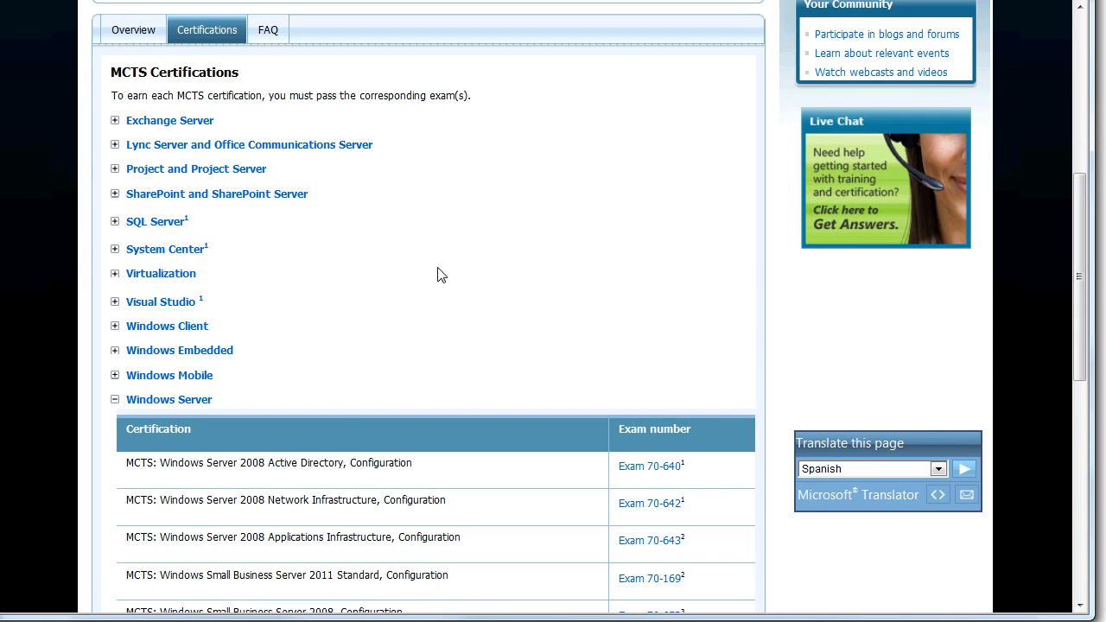
mouse_move(466, 347)
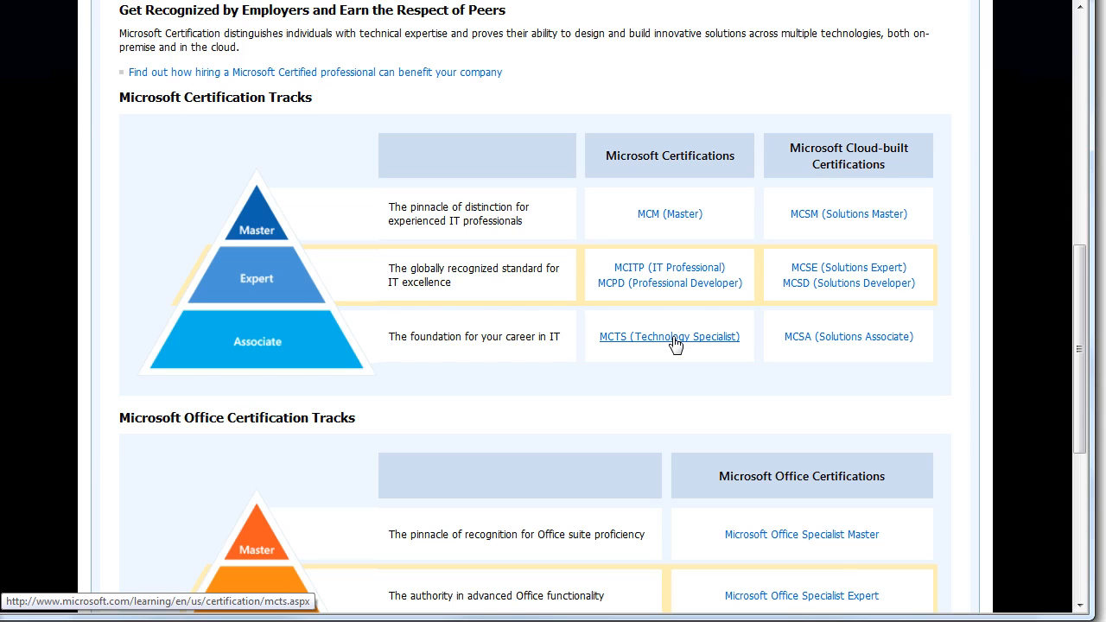
mouse_move(663, 346)
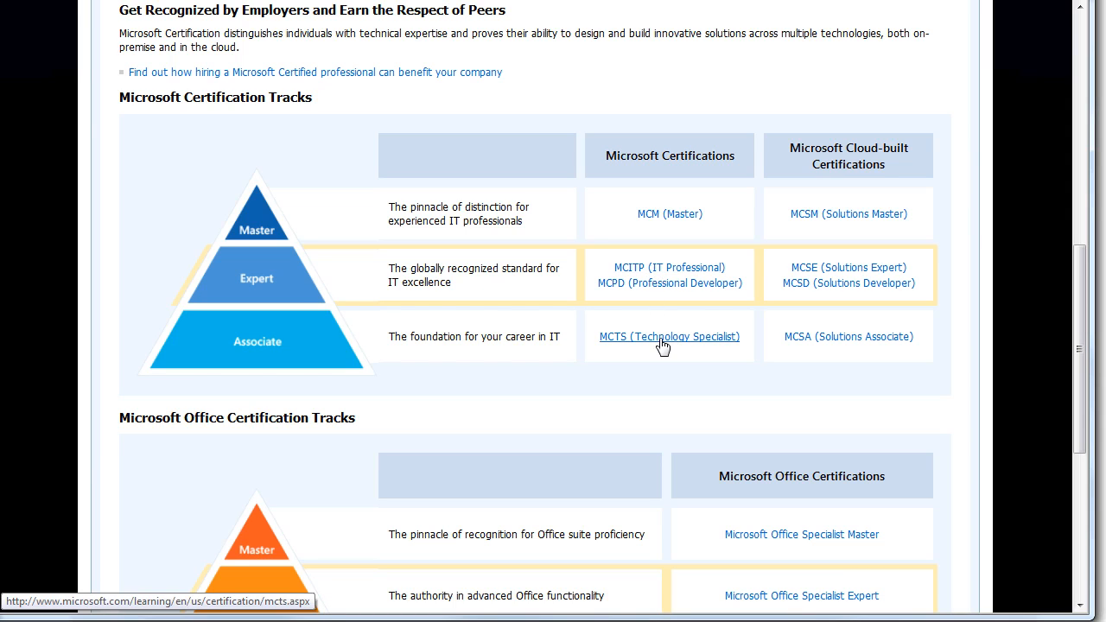
mouse_move(673, 284)
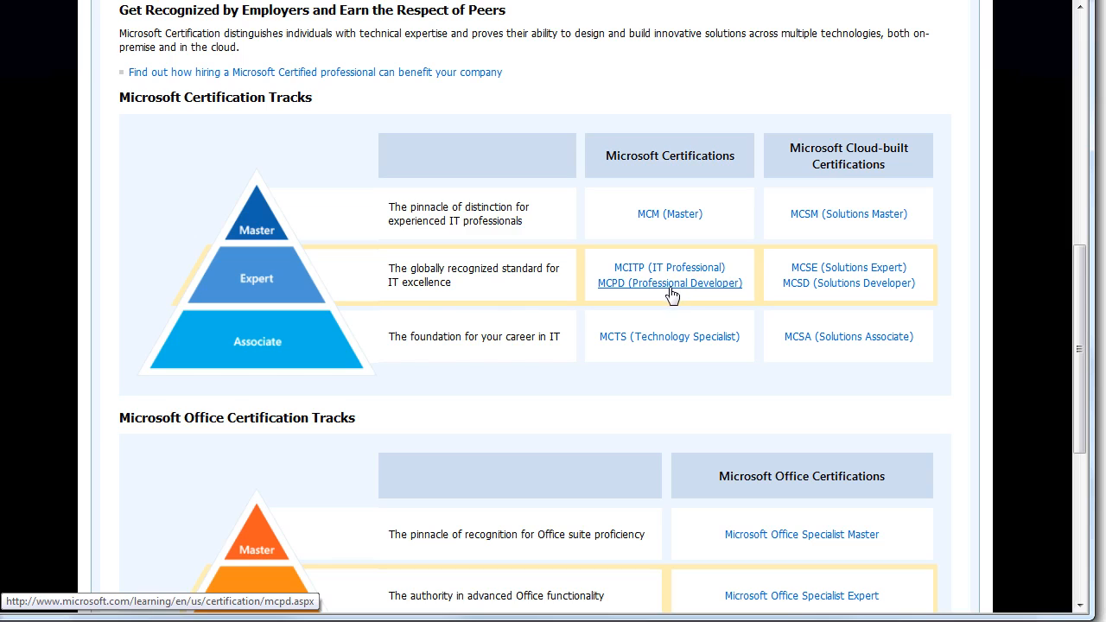
mouse_move(679, 316)
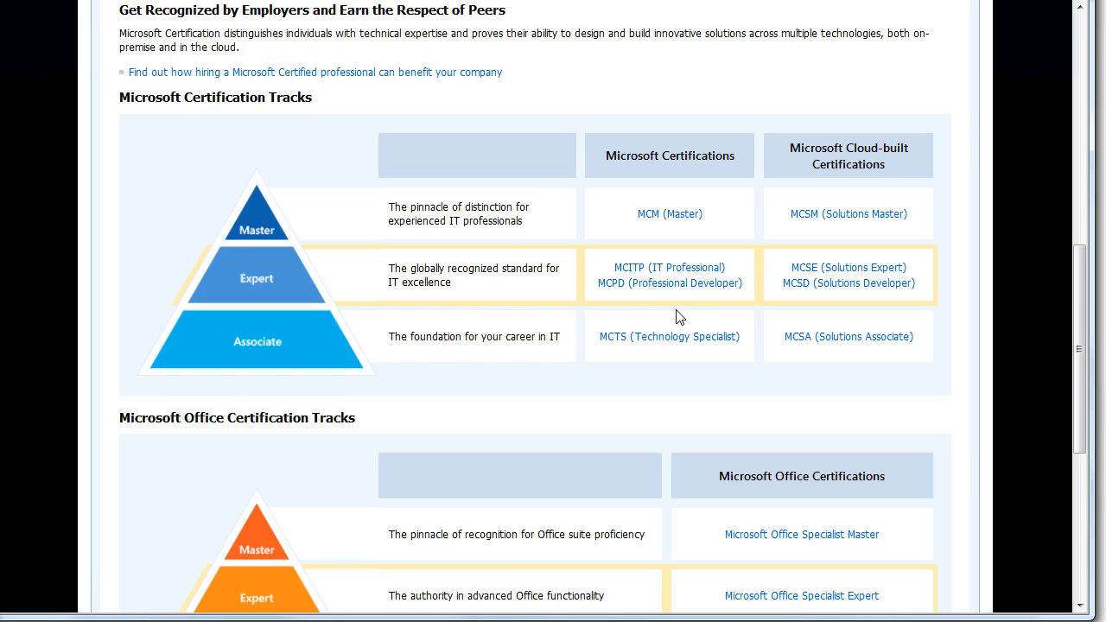
mouse_move(669, 267)
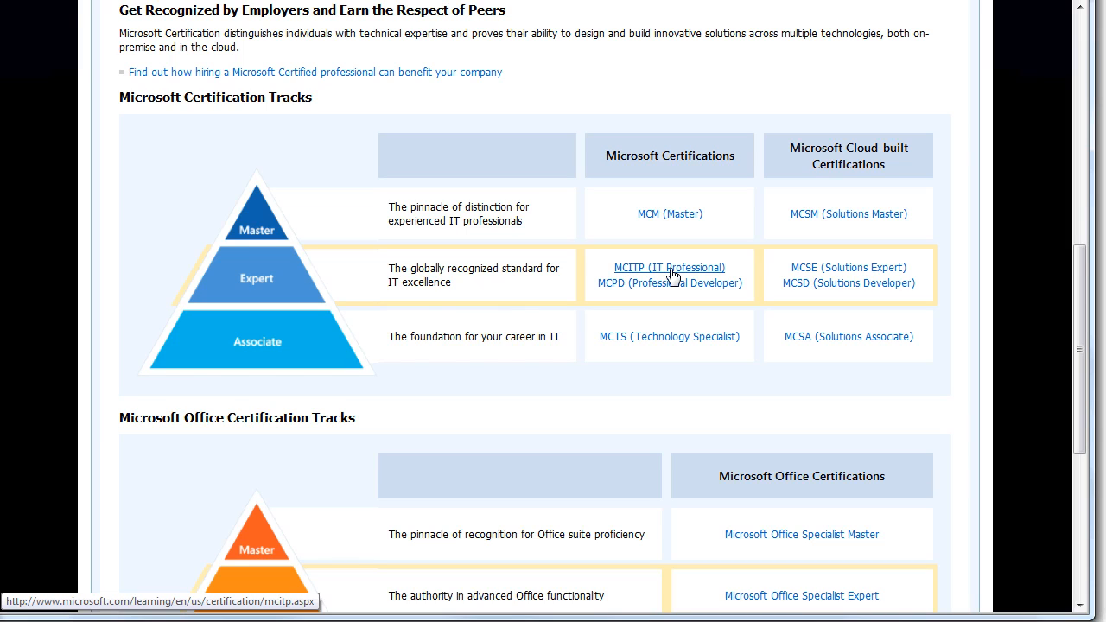
mouse_move(670, 267)
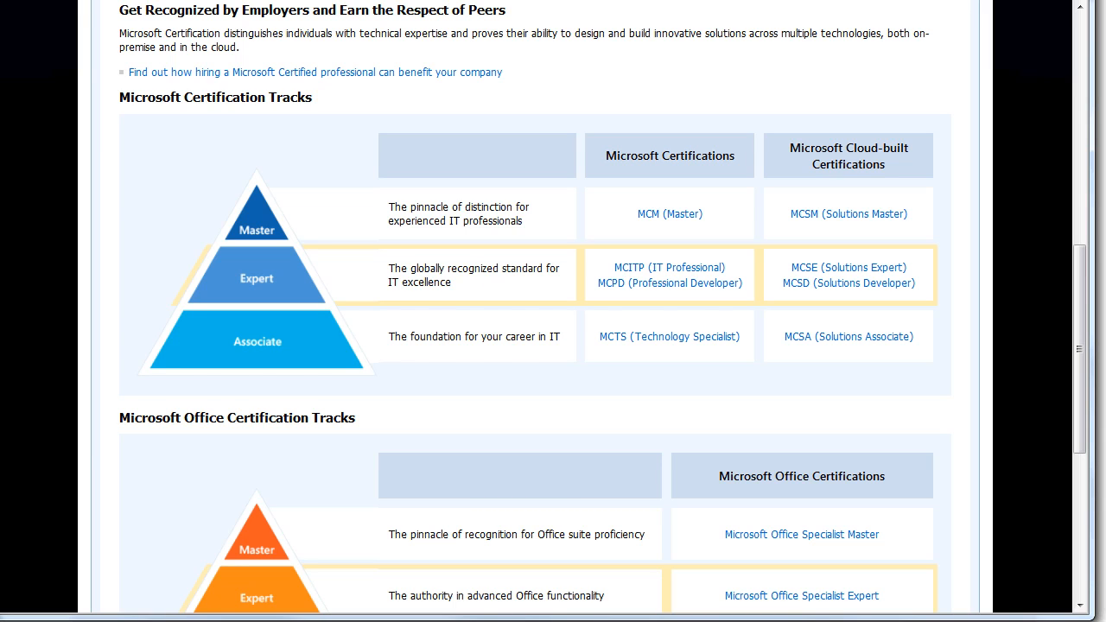
scroll("down", 3)
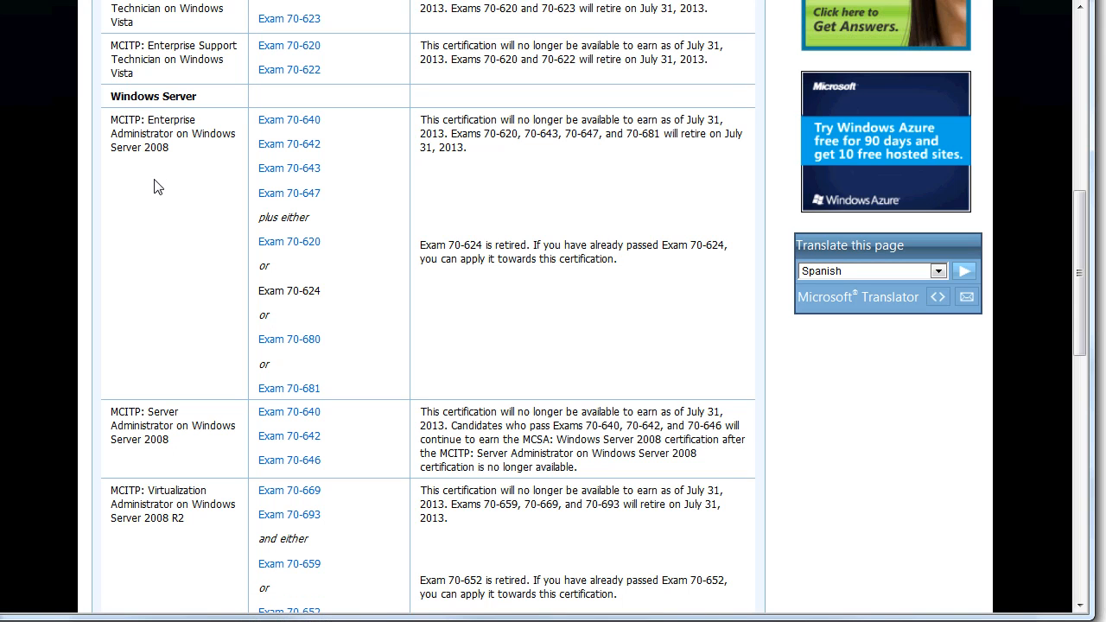
scroll("up", 3)
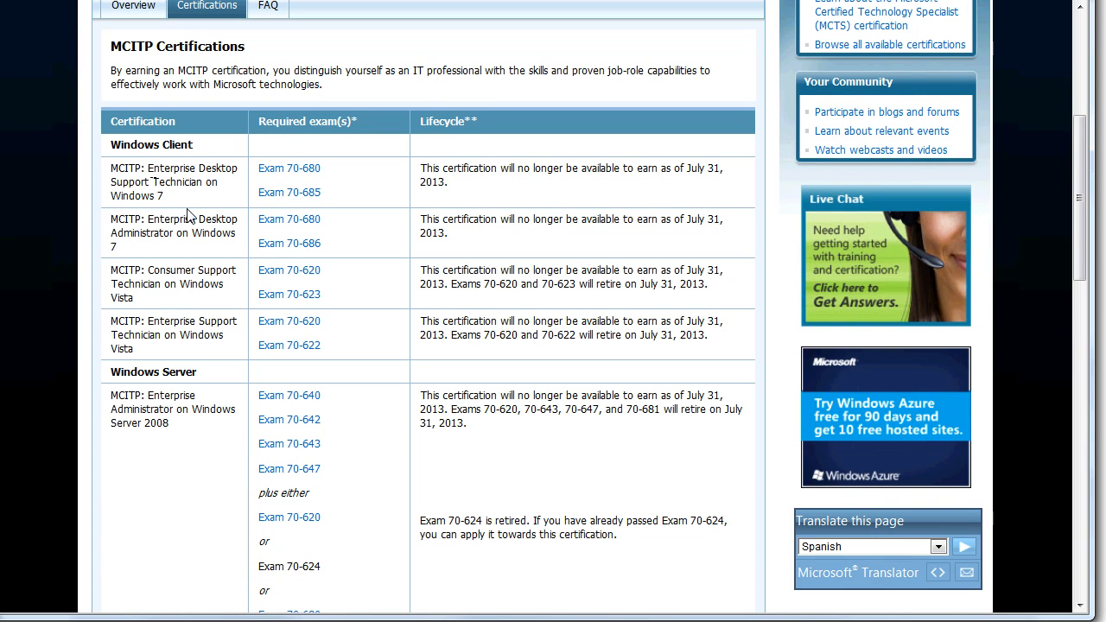
scroll("down", 3)
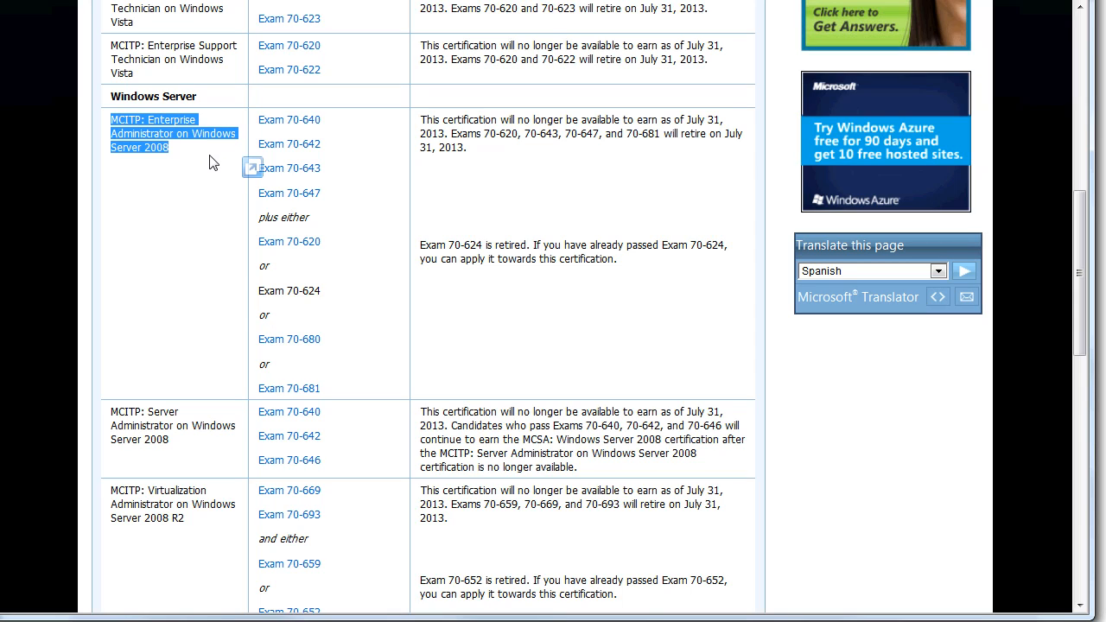
mouse_move(182, 158)
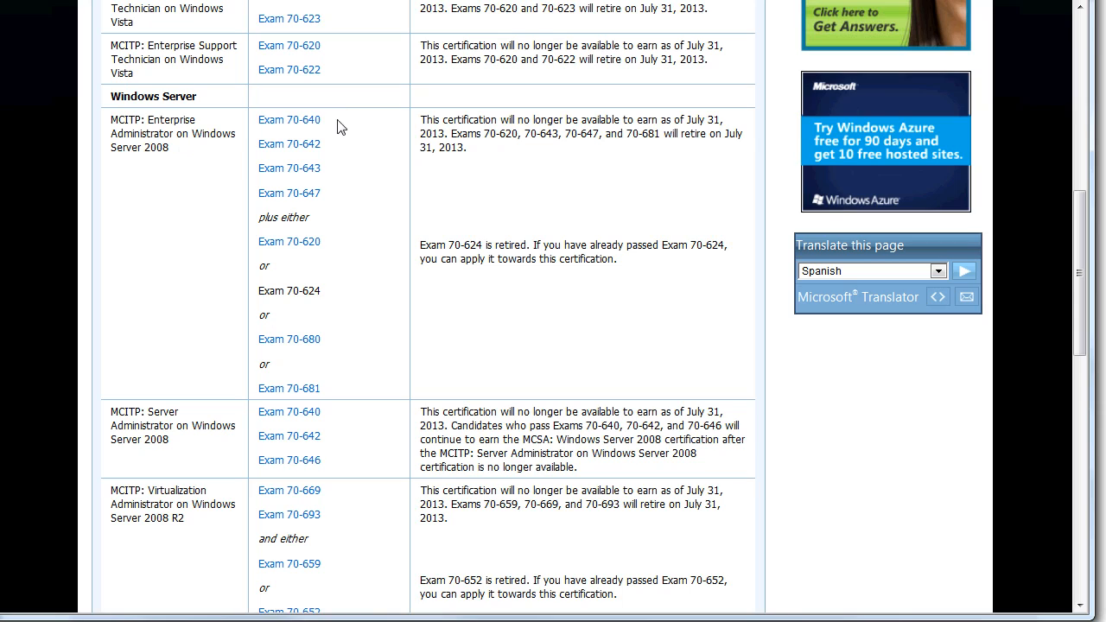
mouse_move(289, 193)
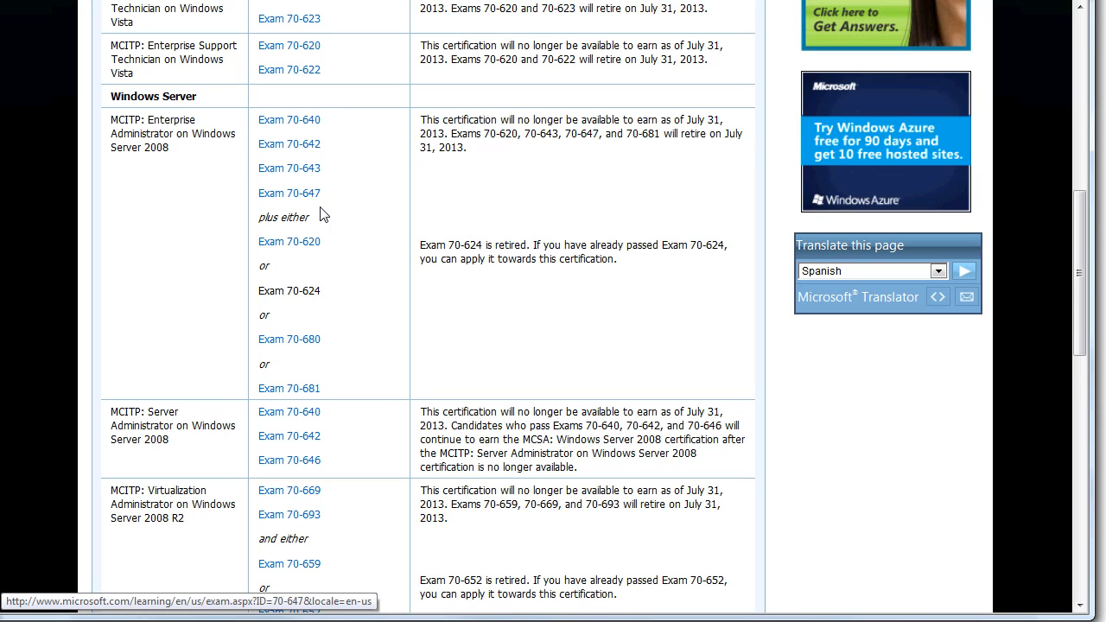
mouse_move(325, 303)
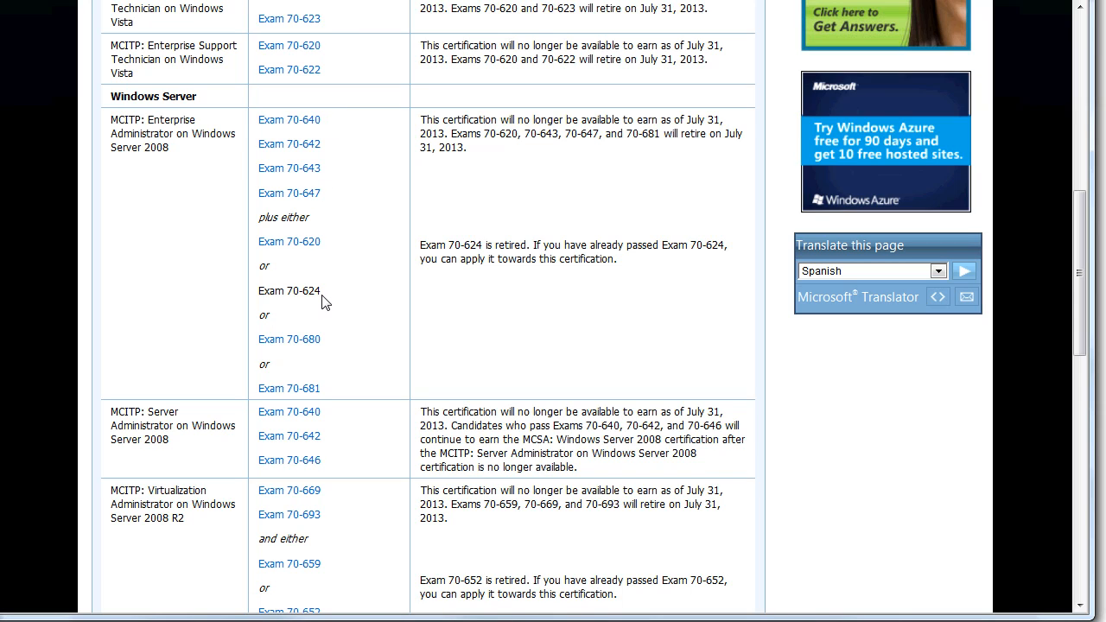
mouse_move(324, 294)
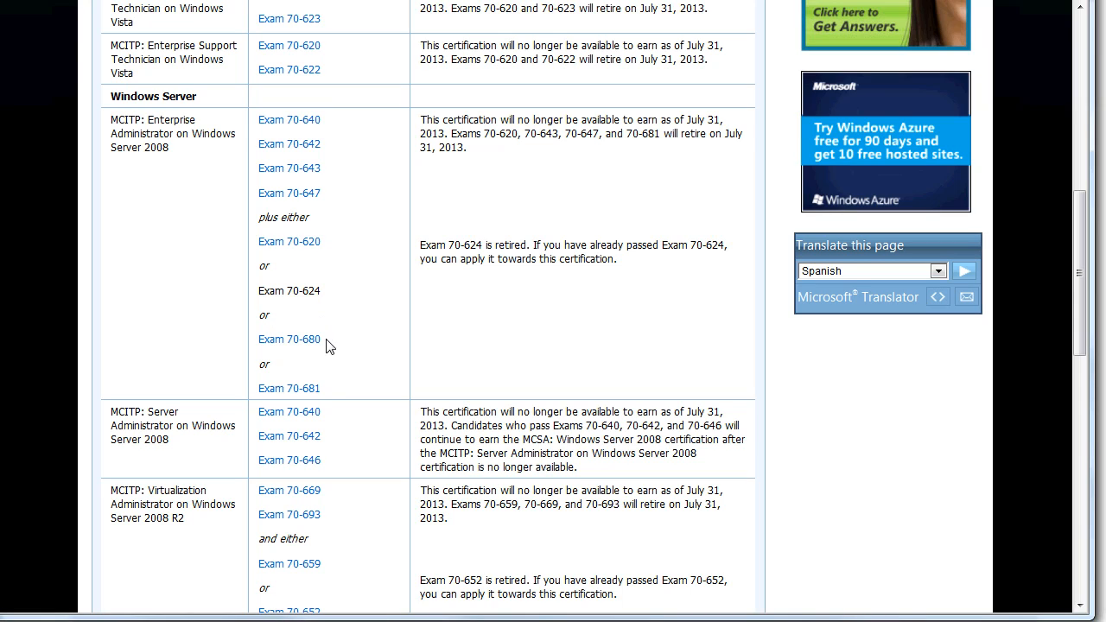
mouse_move(336, 340)
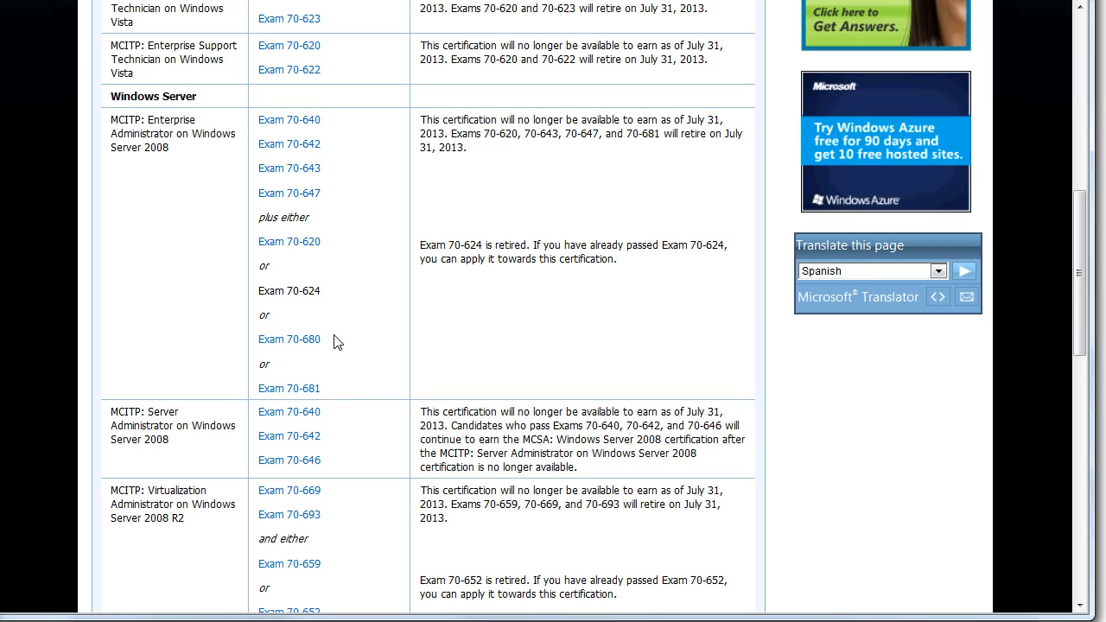
mouse_move(314, 207)
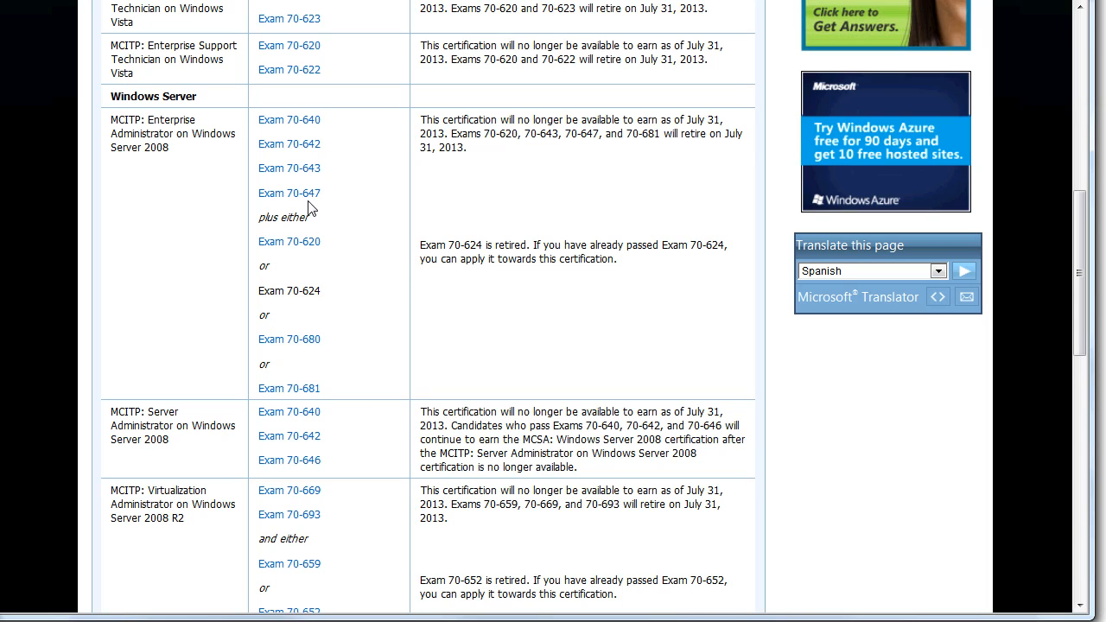
mouse_move(313, 254)
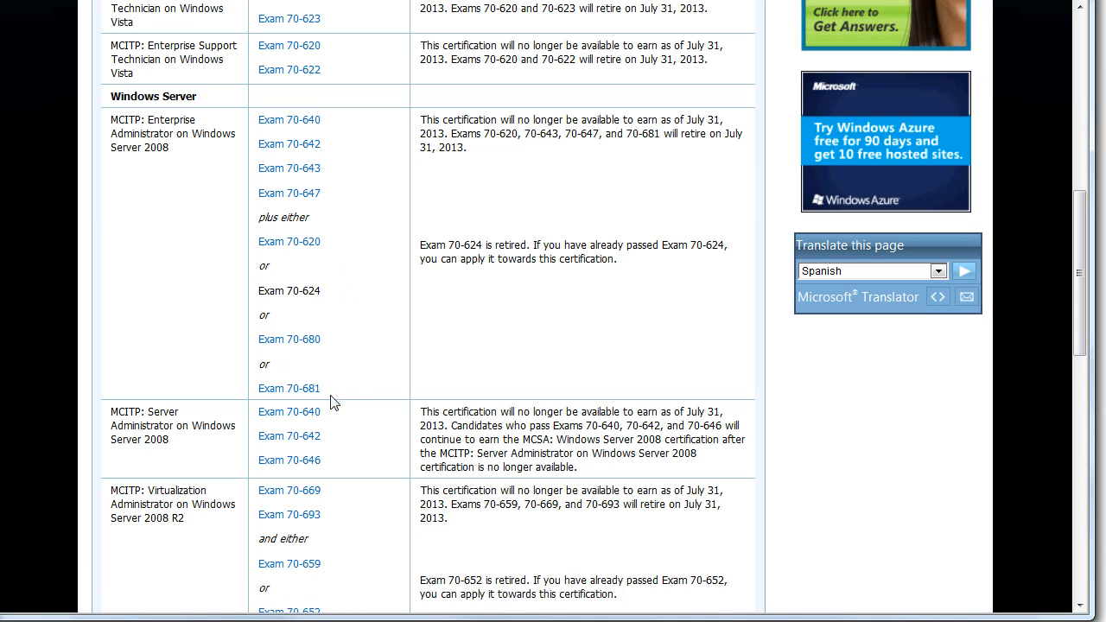
mouse_move(487, 366)
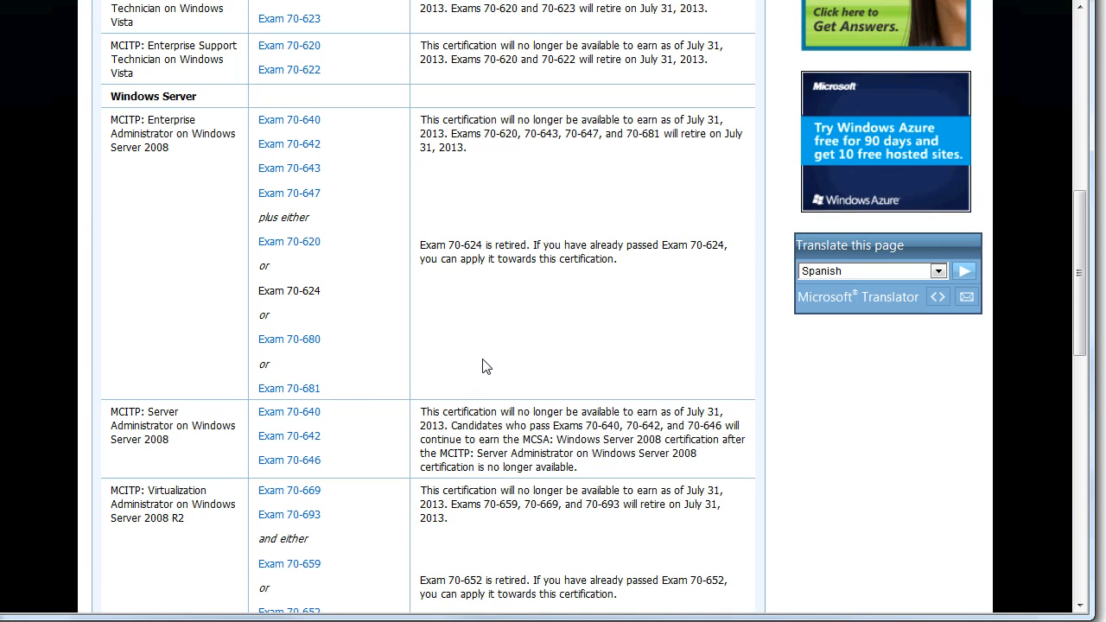
mouse_move(514, 82)
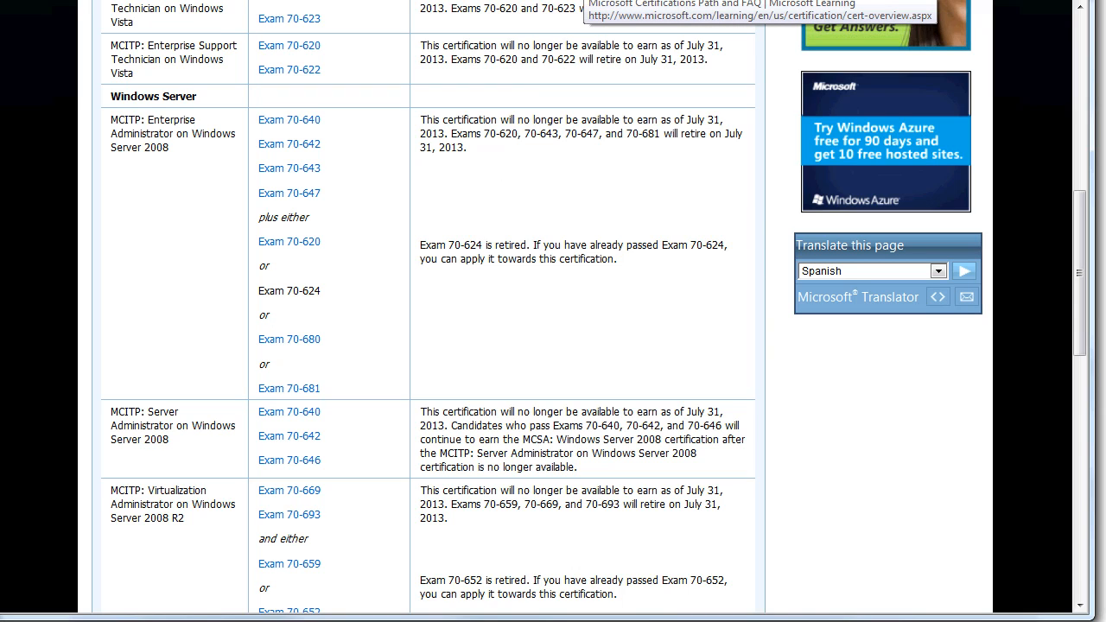
scroll("up", 3)
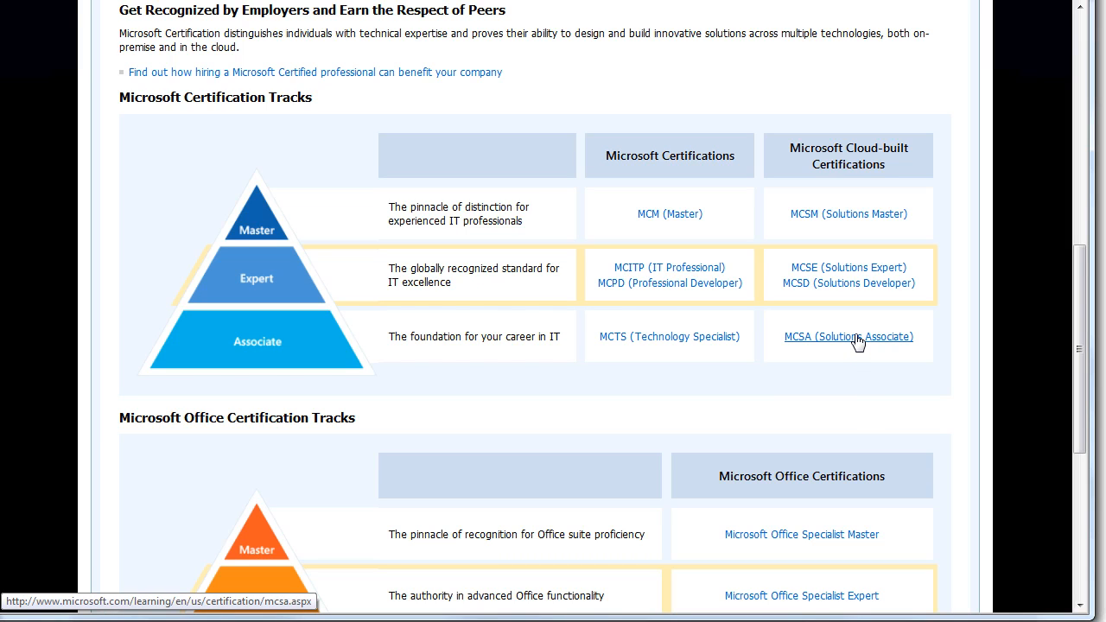
mouse_move(902, 180)
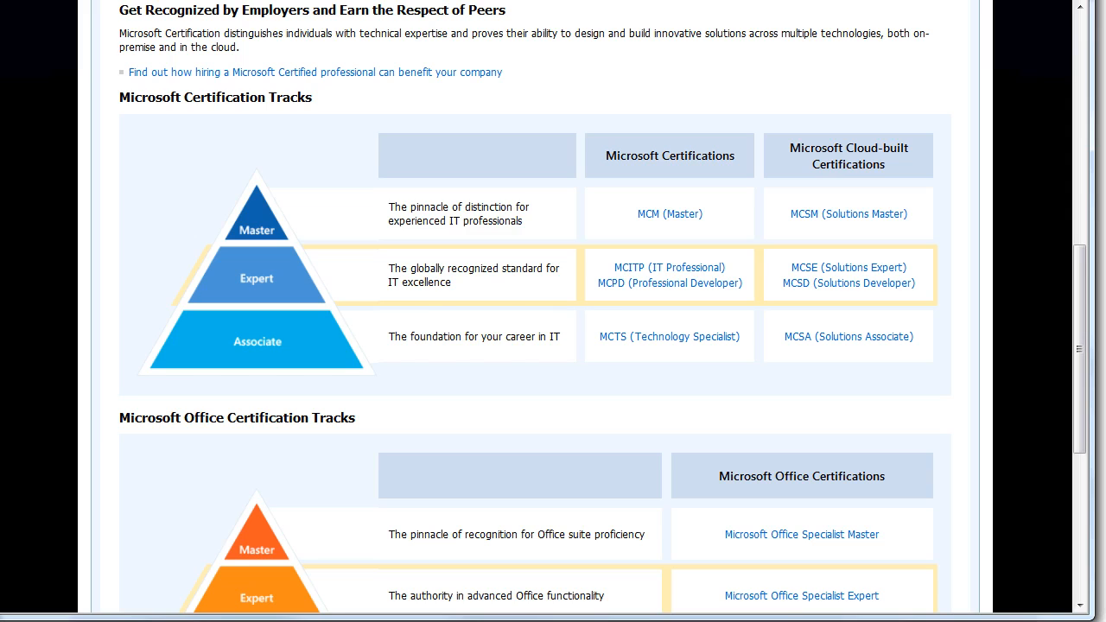
mouse_move(788, 267)
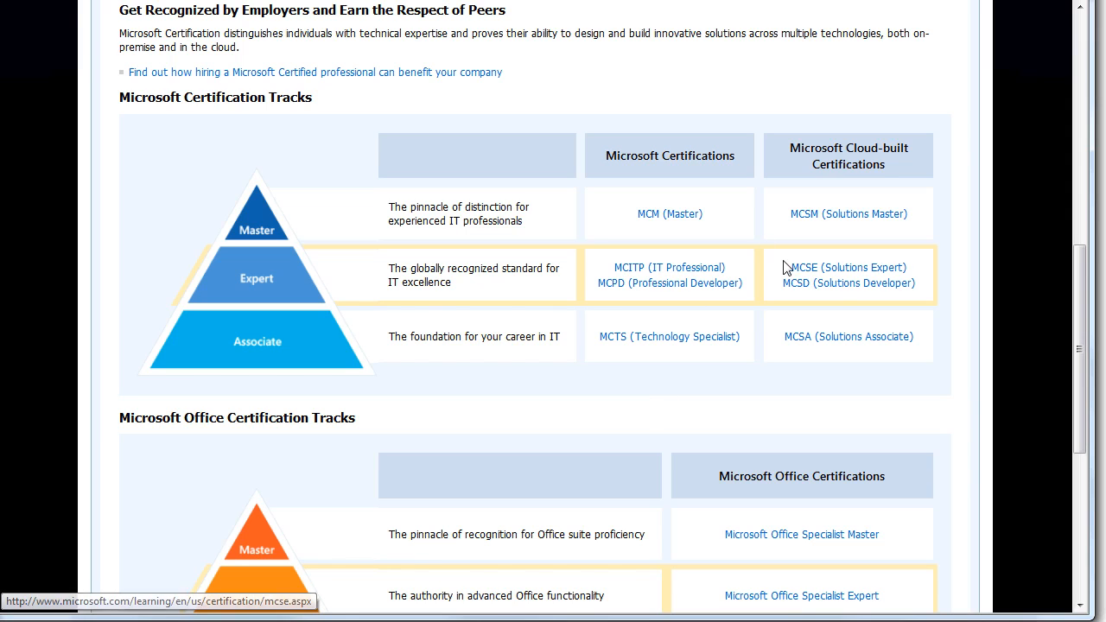